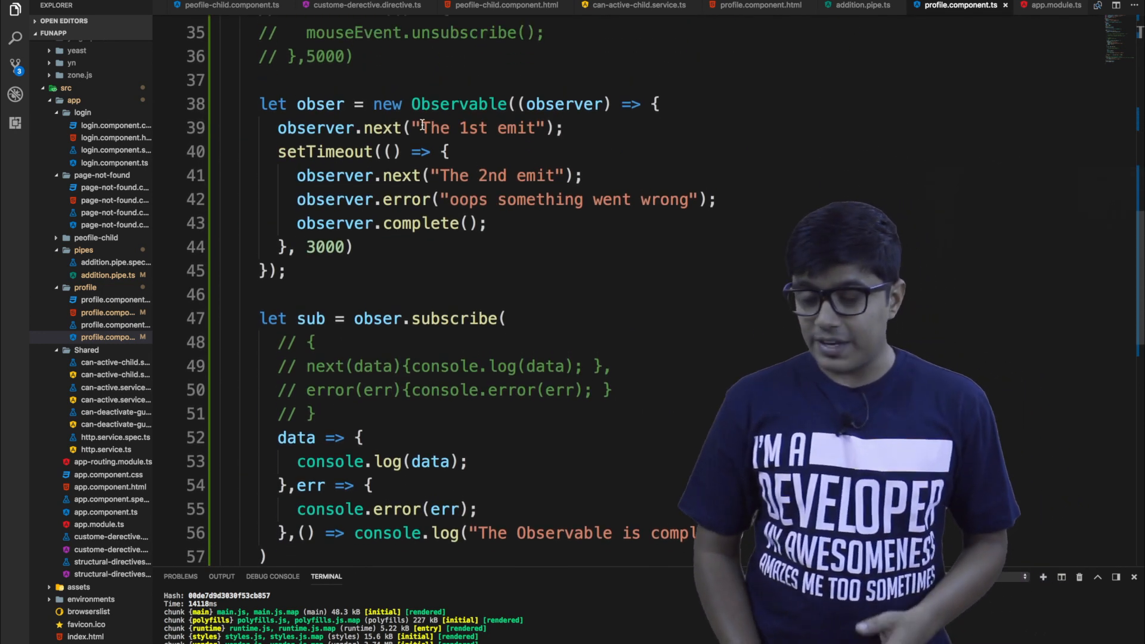
- Scroll through the ngOnInit Observable code, selecting lines to inspect them
{"action": "scroll", "scroll_direction": "down", "scroll_amount": 3}
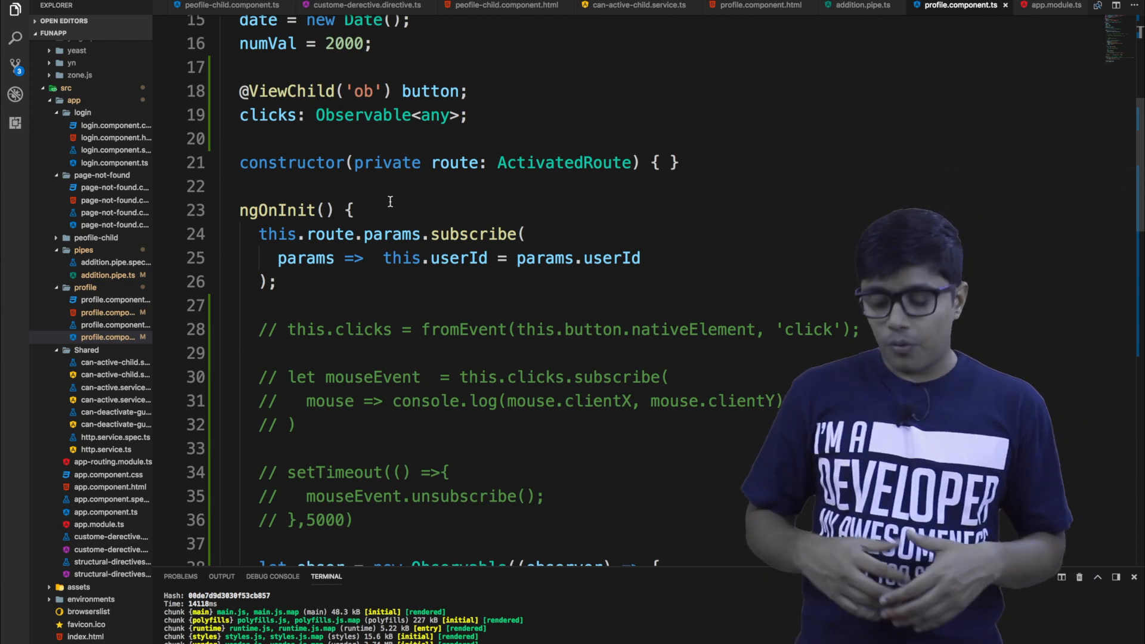
{"action": "scroll", "scroll_direction": "down", "scroll_amount": 3}
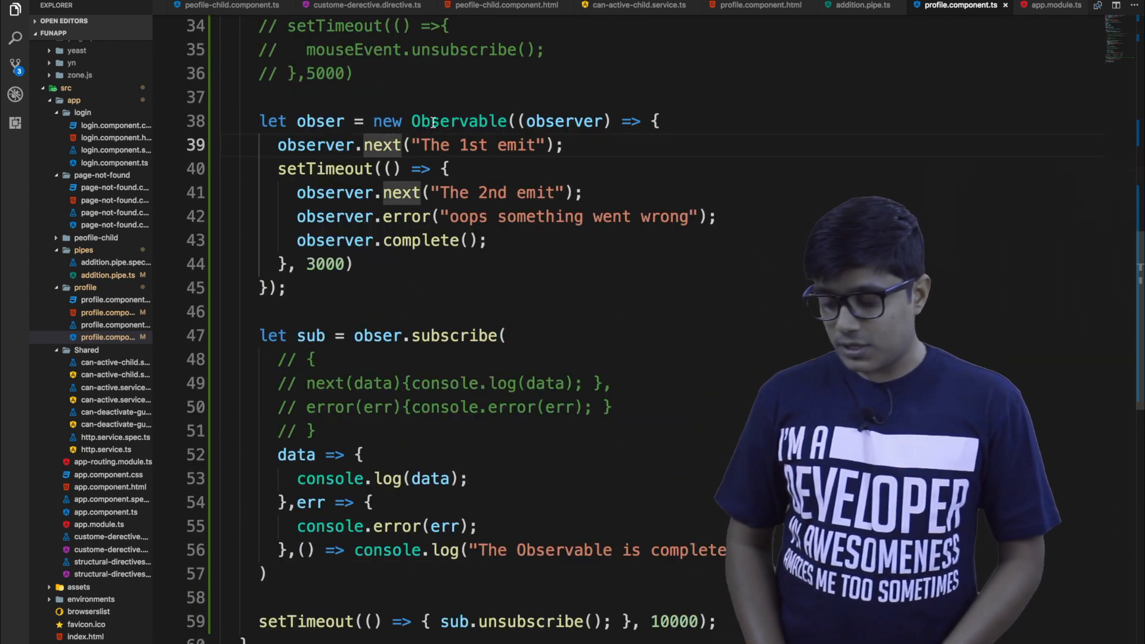
{"action": "double_click", "coordinate": [563, 121]}
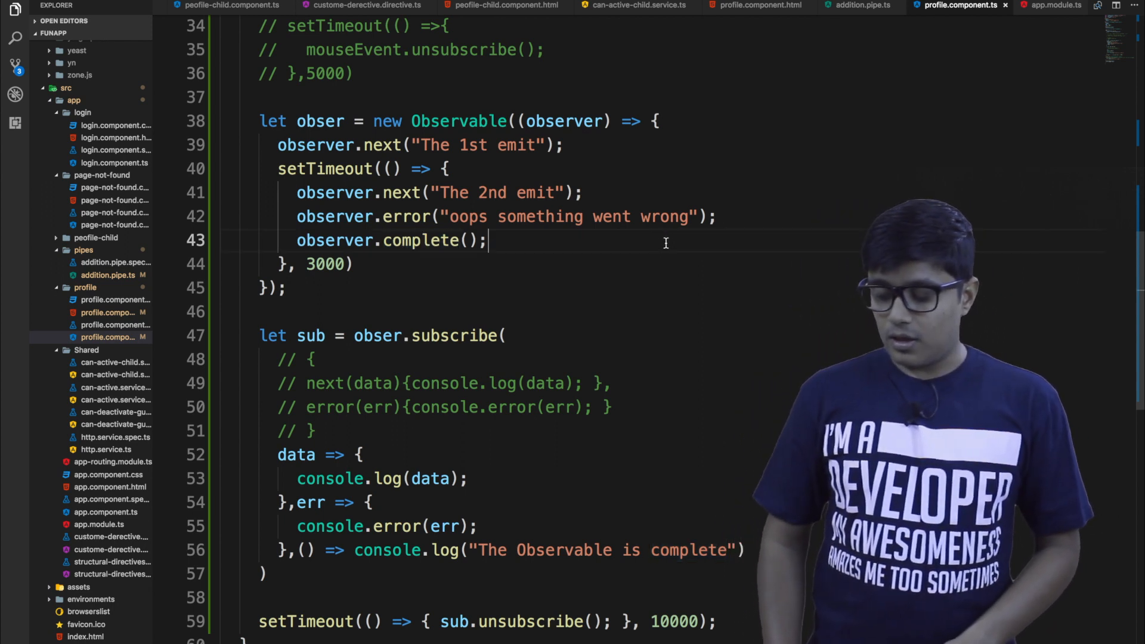
{"action": "triple_click", "coordinate": [391, 240]}
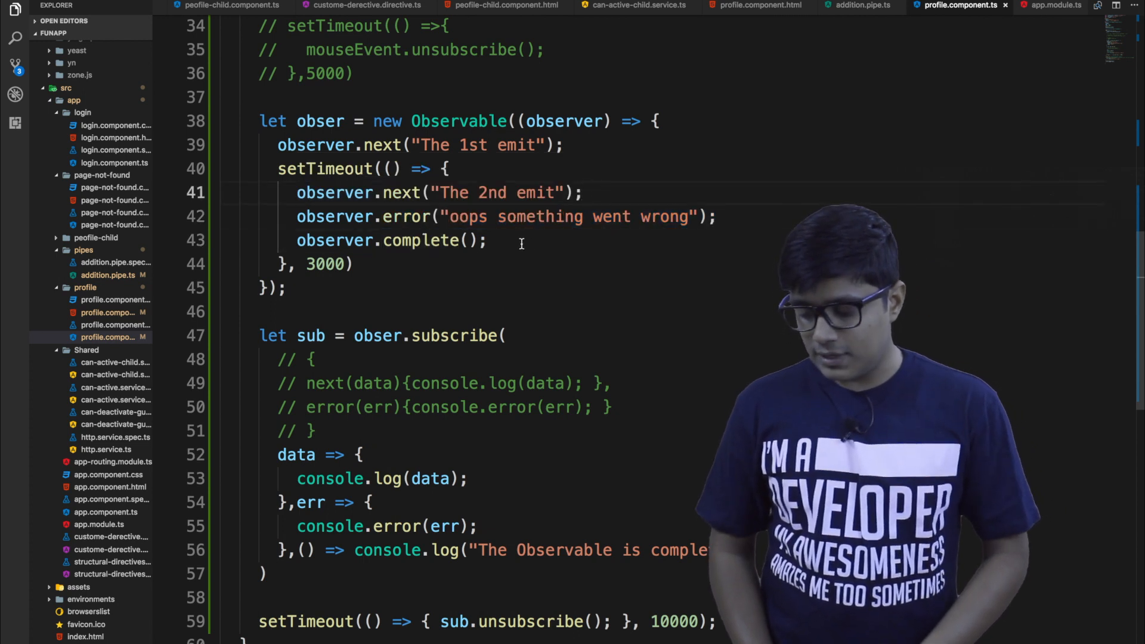
{"action": "left_click_drag", "start_coordinate": [296, 193], "coordinate": [582, 192]}
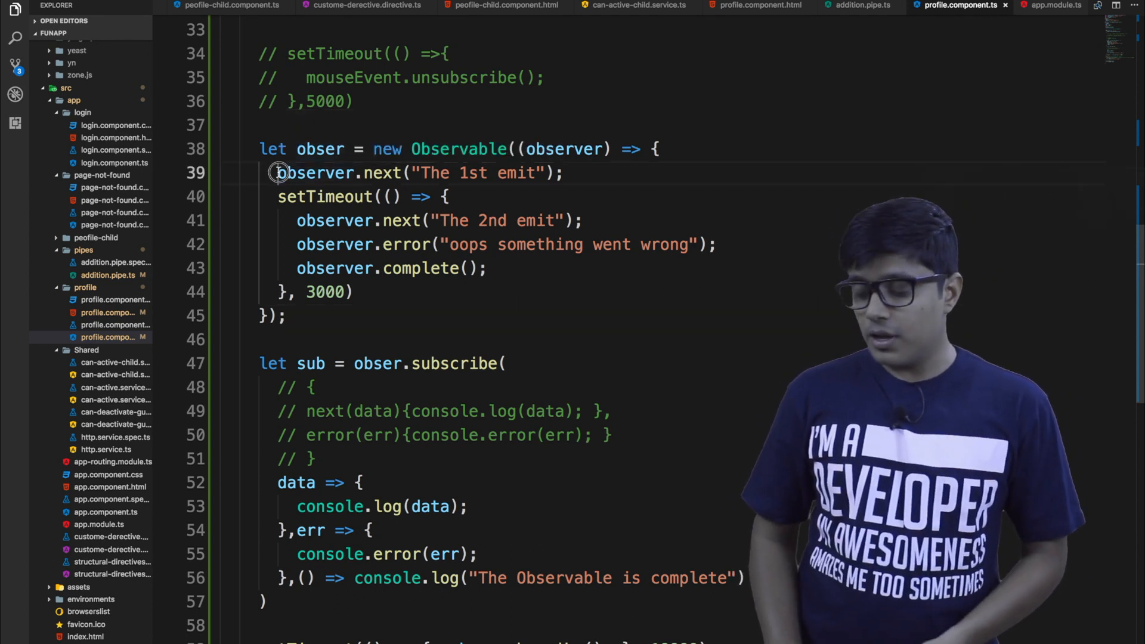
{"action": "left_click_drag", "start_coordinate": [278, 173], "coordinate": [562, 173]}
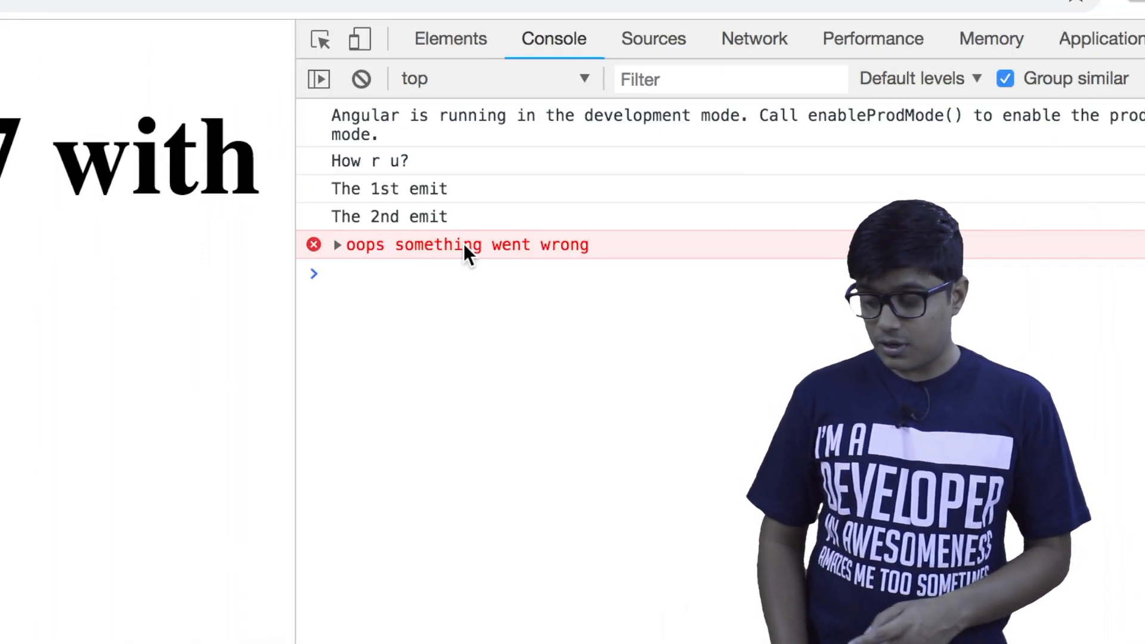
{"action": "mouse_move", "coordinate": [468, 349]}
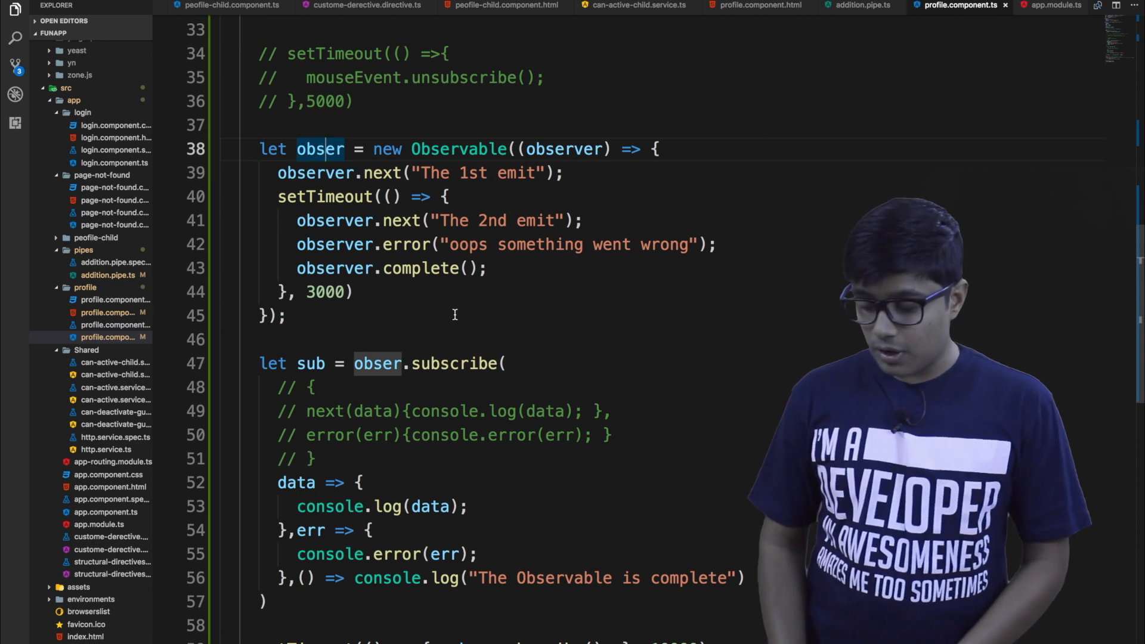
- Highlight every observer occurrence, then reload localhost:4200/profile/12367 in Chrome
{"action": "scroll", "scroll_direction": "down", "scroll_amount": 3}
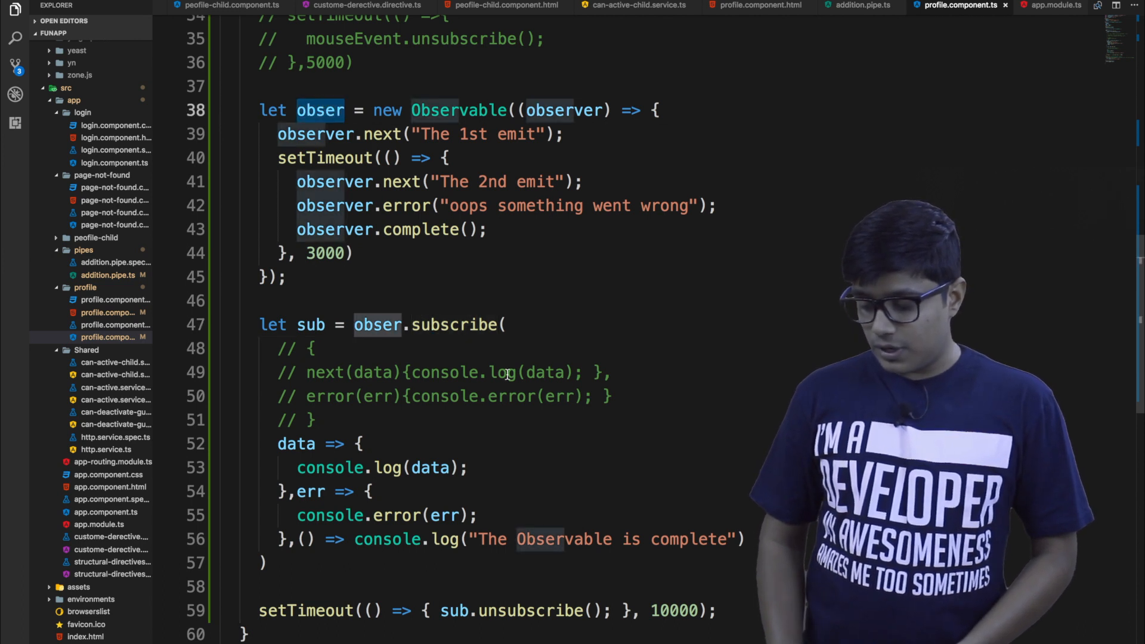
{"action": "scroll", "scroll_direction": "down", "scroll_amount": 3}
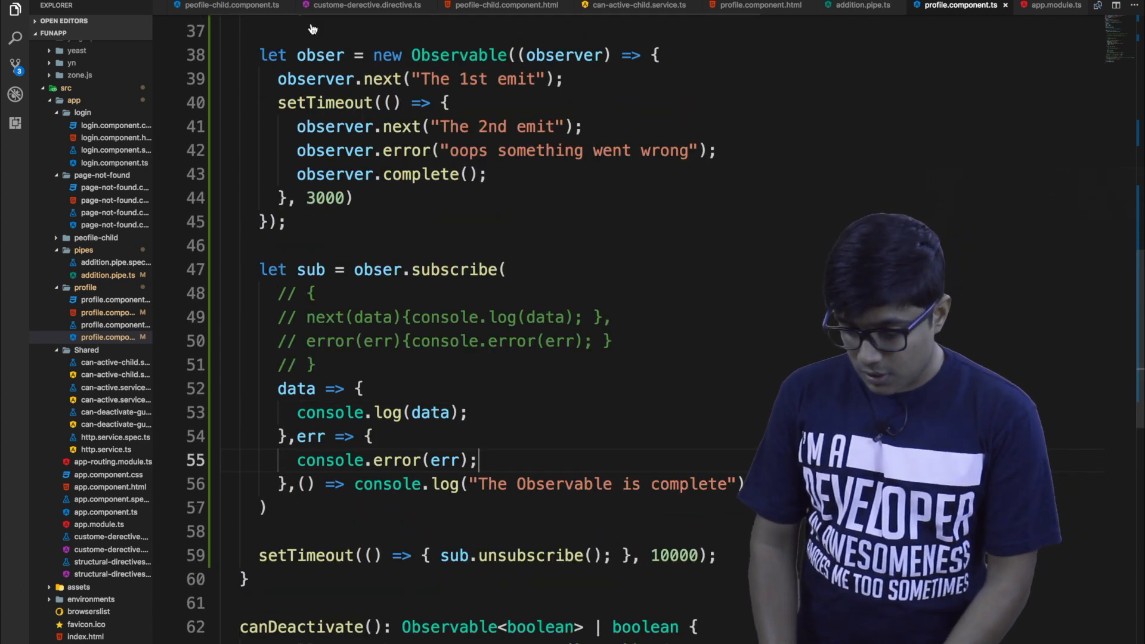
{"action": "double_click", "coordinate": [320, 55]}
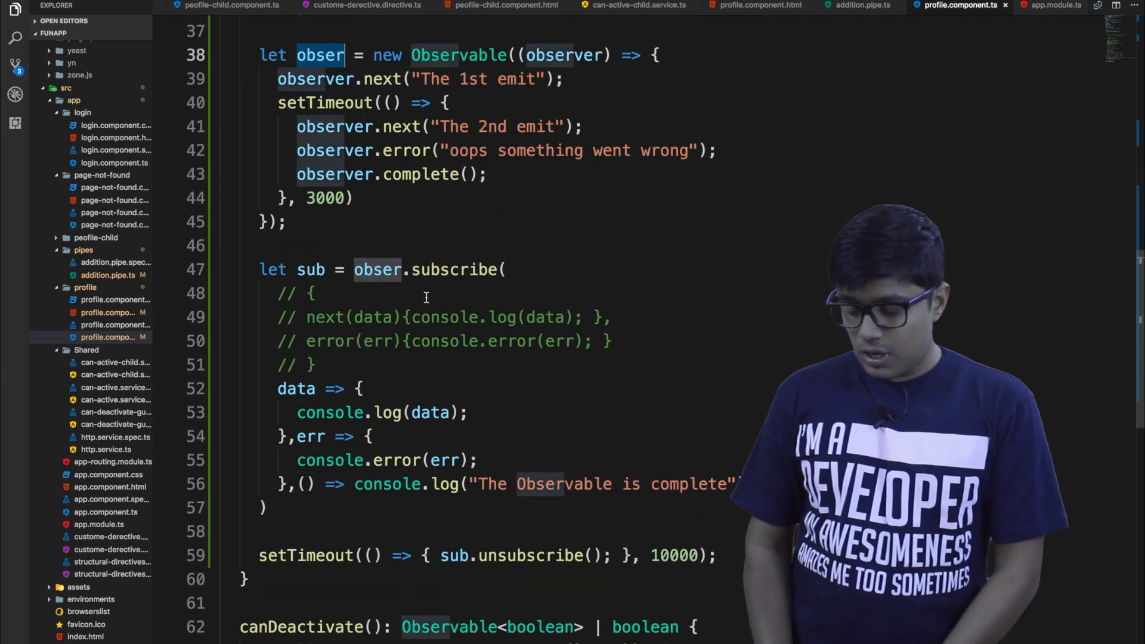
{"action": "scroll", "scroll_direction": "down", "scroll_amount": 3}
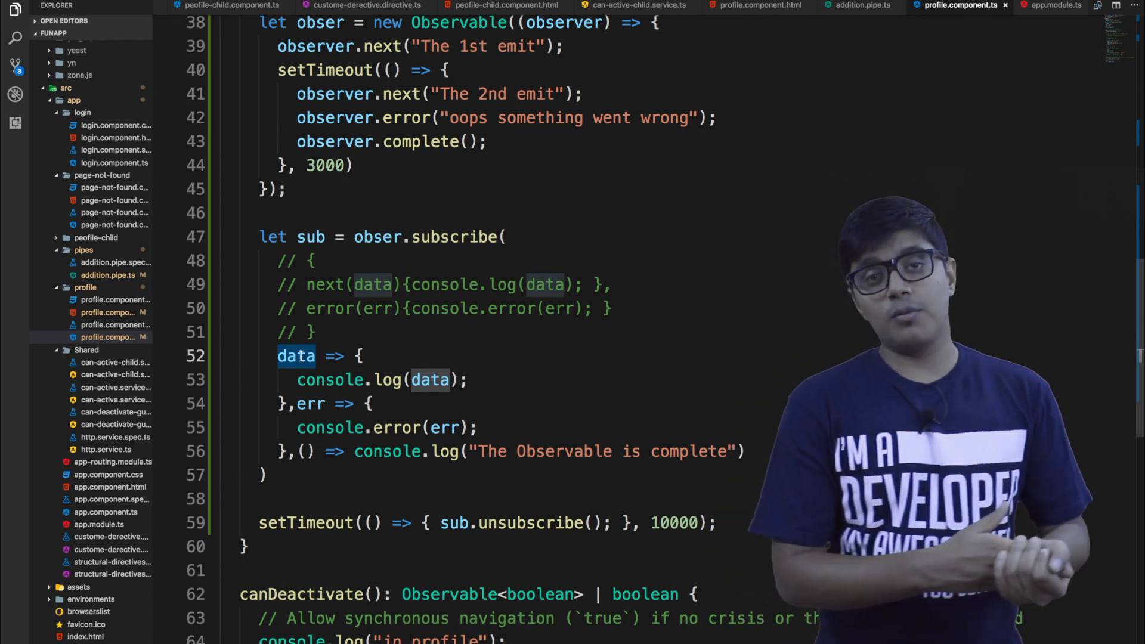
{"action": "scroll", "scroll_direction": "down", "scroll_amount": 3}
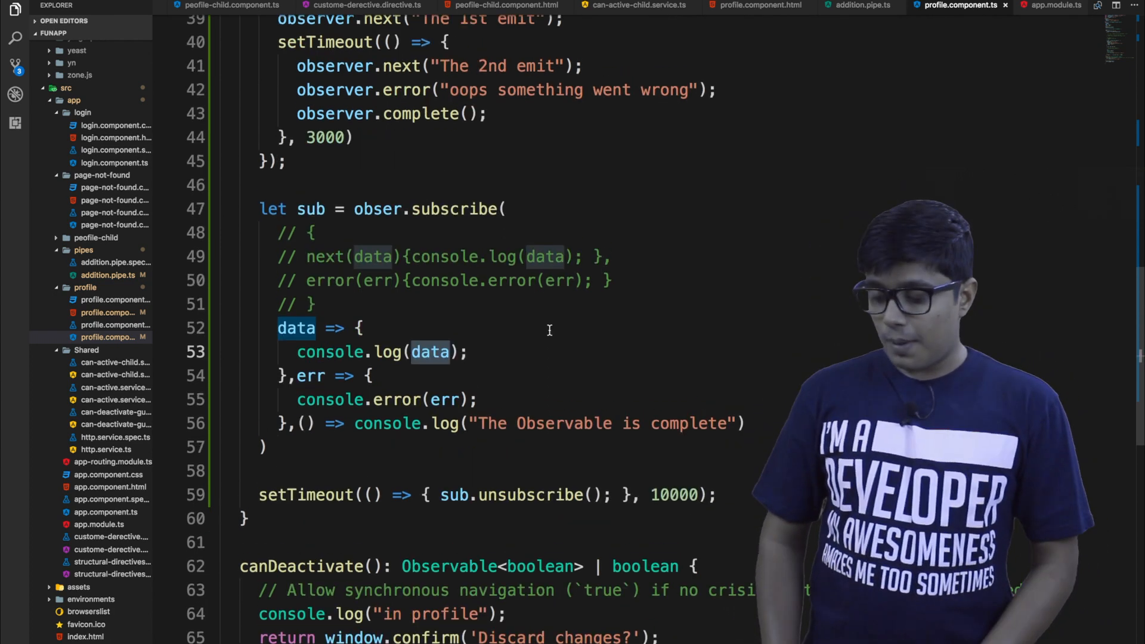
{"action": "scroll", "scroll_direction": "down", "scroll_amount": 3}
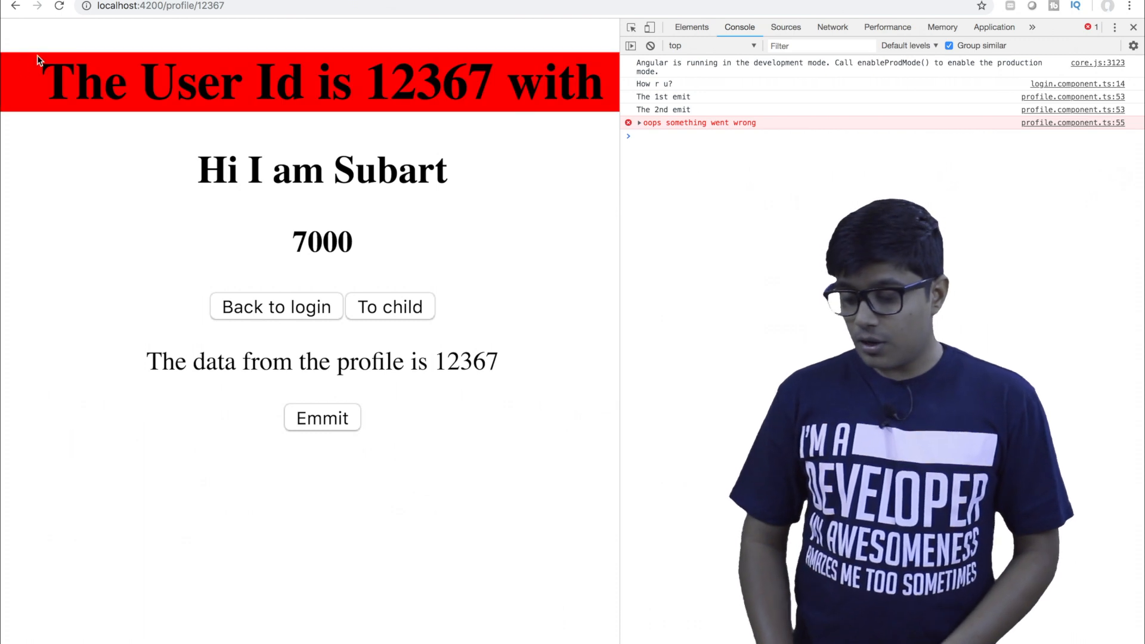
{"action": "left_click", "coordinate": [59, 7]}
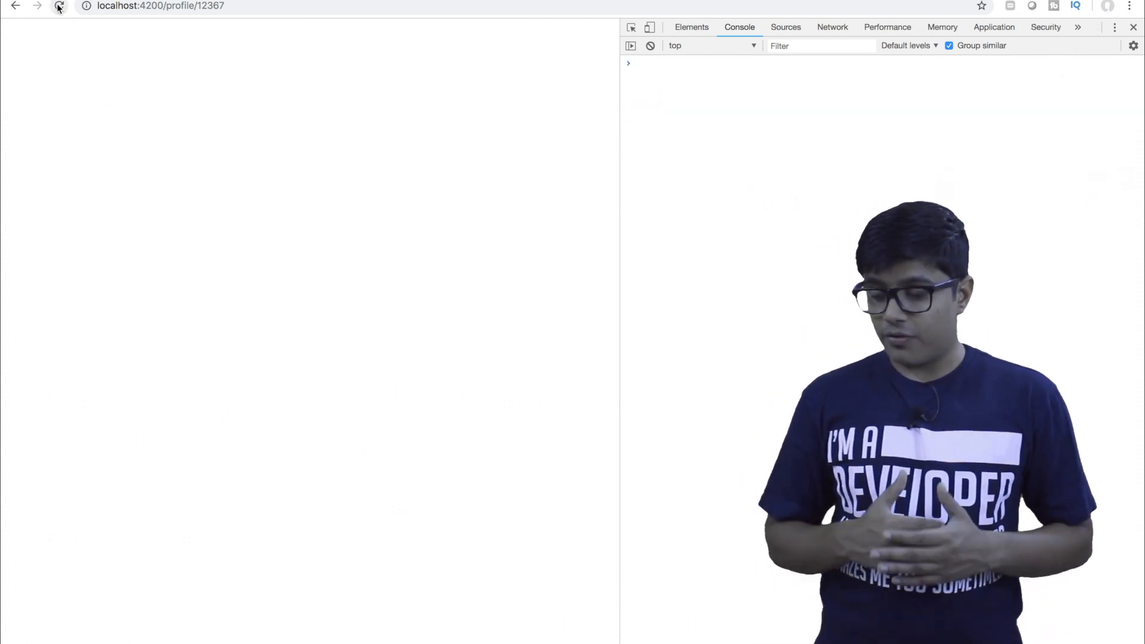
{"action": "left_click", "coordinate": [59, 6]}
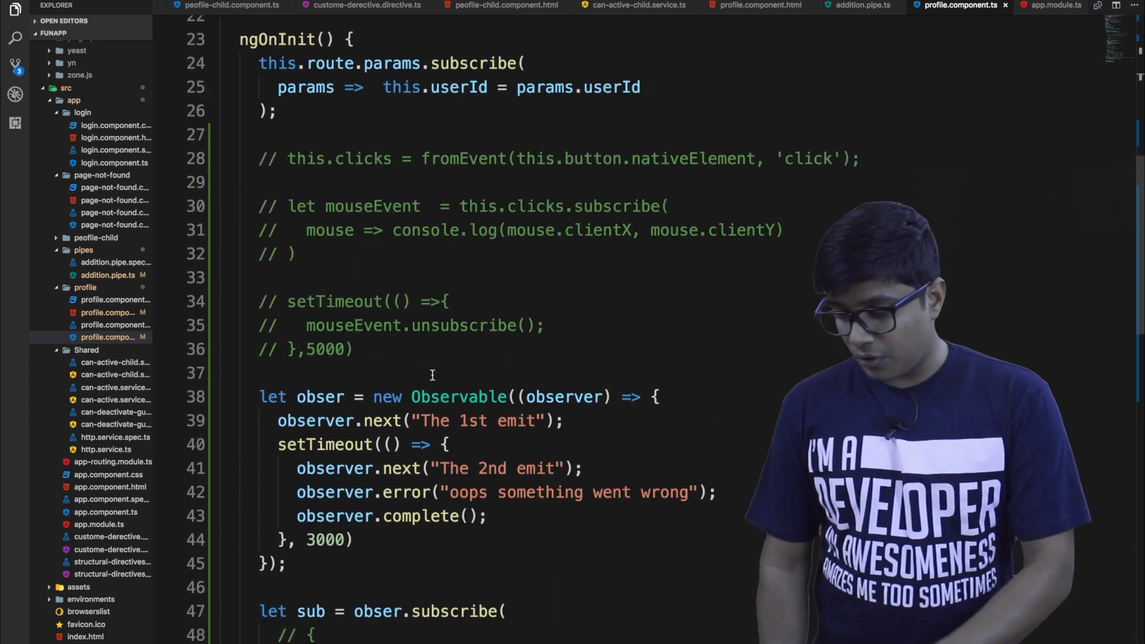
{"action": "scroll", "scroll_direction": "down", "scroll_amount": 3}
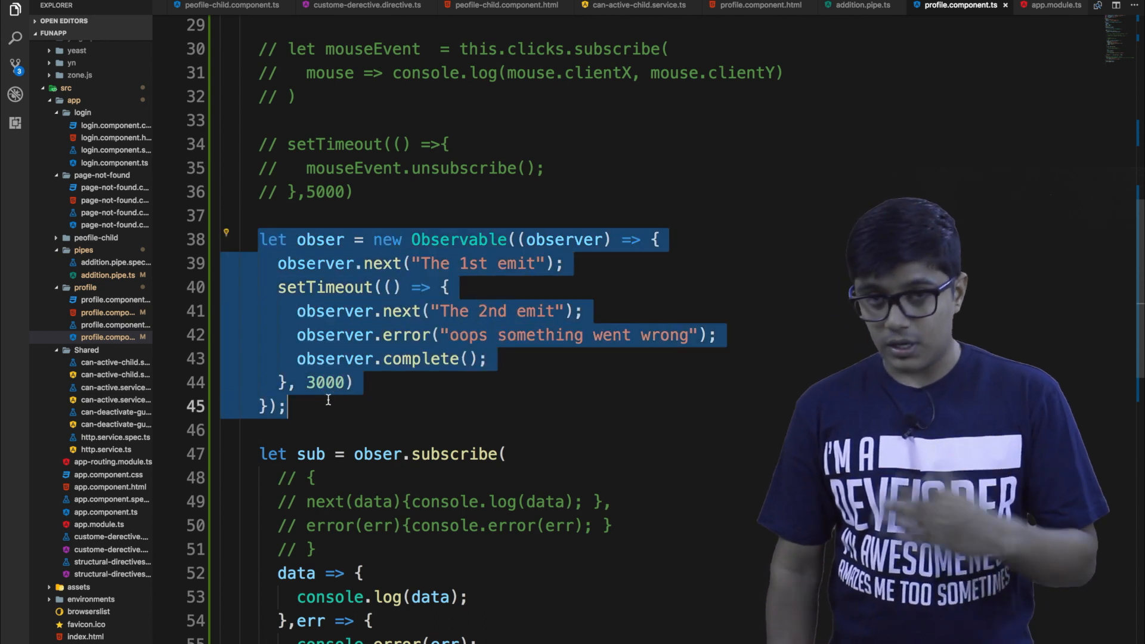
{"action": "scroll", "scroll_direction": "down", "scroll_amount": 3}
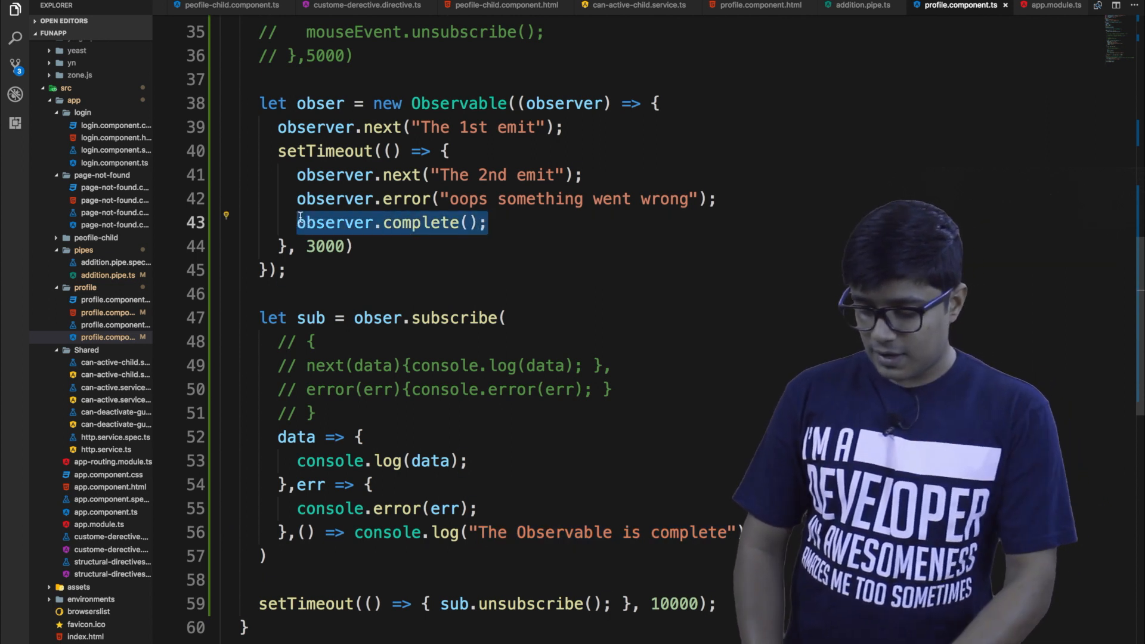
- Move observer.complete(); above observer.error() inside the setTimeout callback
{"action": "key", "text": "Delete"}
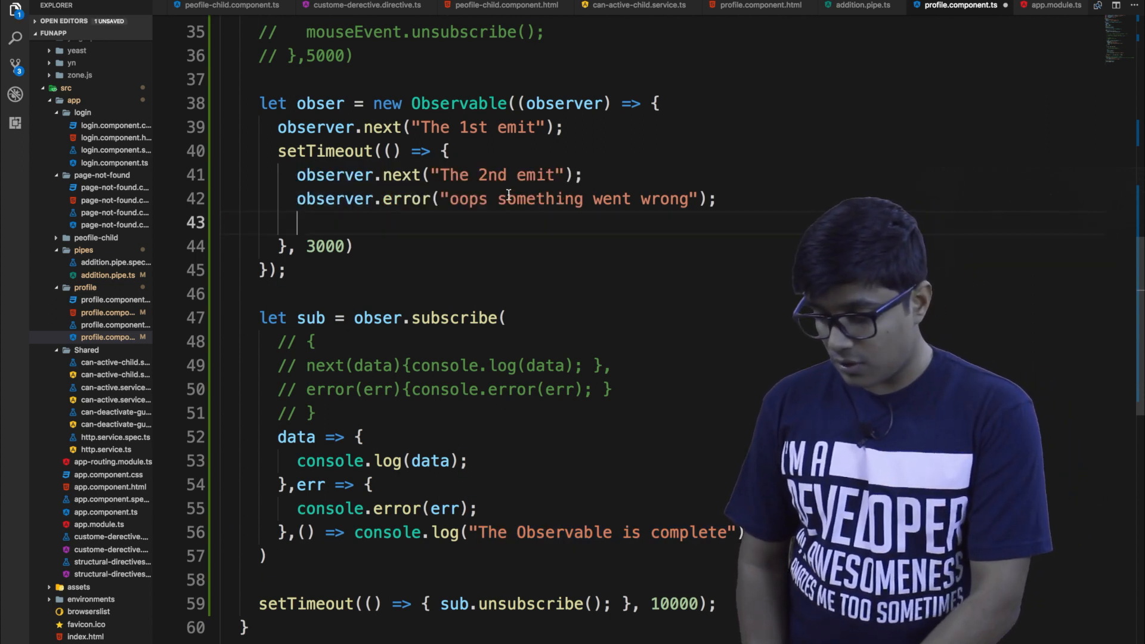
{"action": "type", "text": "observer.complete();"}
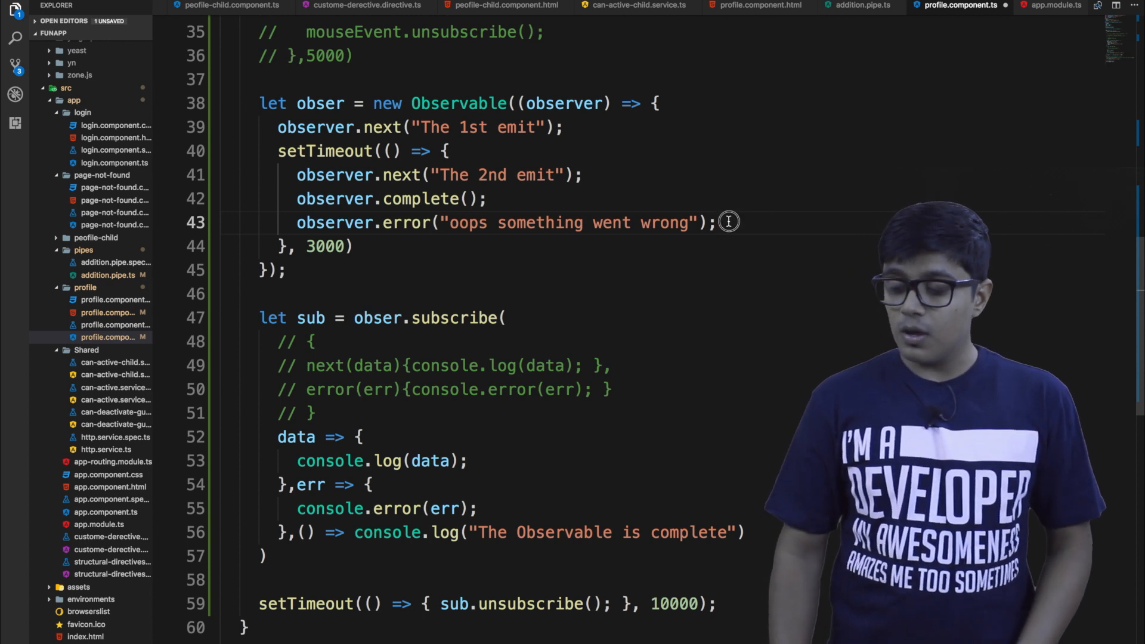
{"action": "left_click_drag", "start_coordinate": [498, 222], "coordinate": [705, 222]}
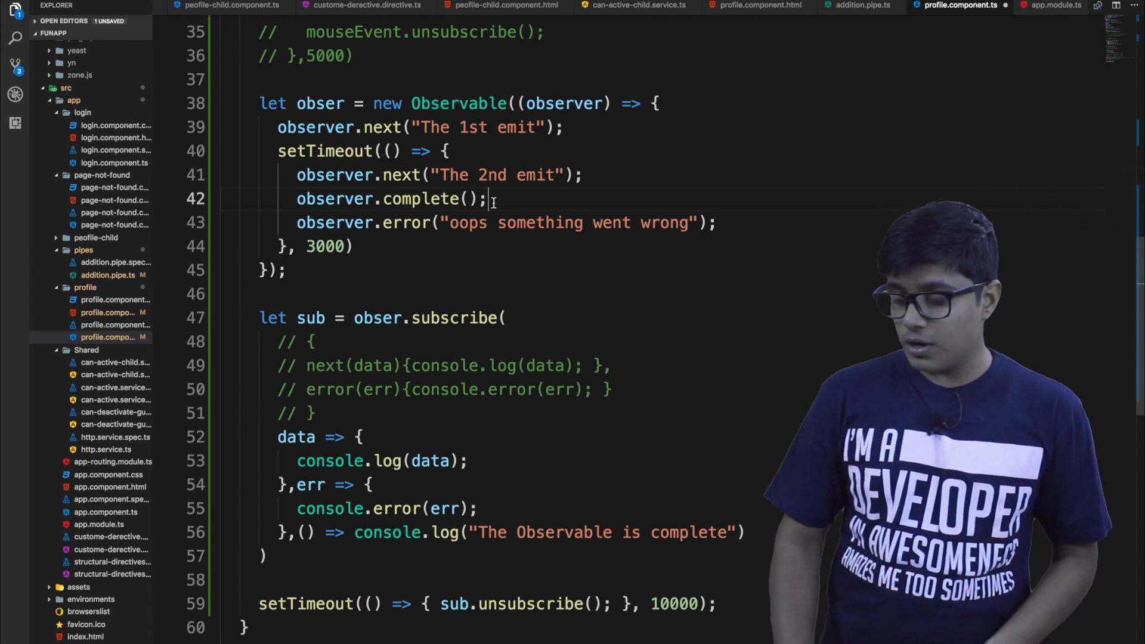
{"action": "scroll", "scroll_direction": "down", "scroll_amount": 3}
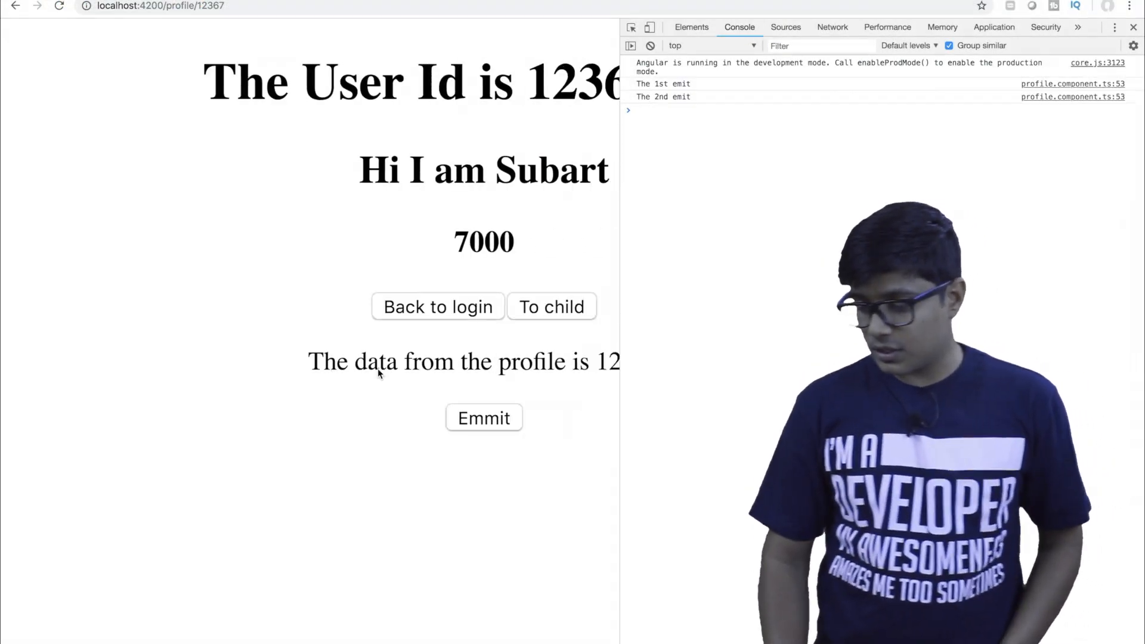
- Check Chrome's console for the 1st and 2nd emits and the oops error
{"action": "left_click", "coordinate": [483, 417]}
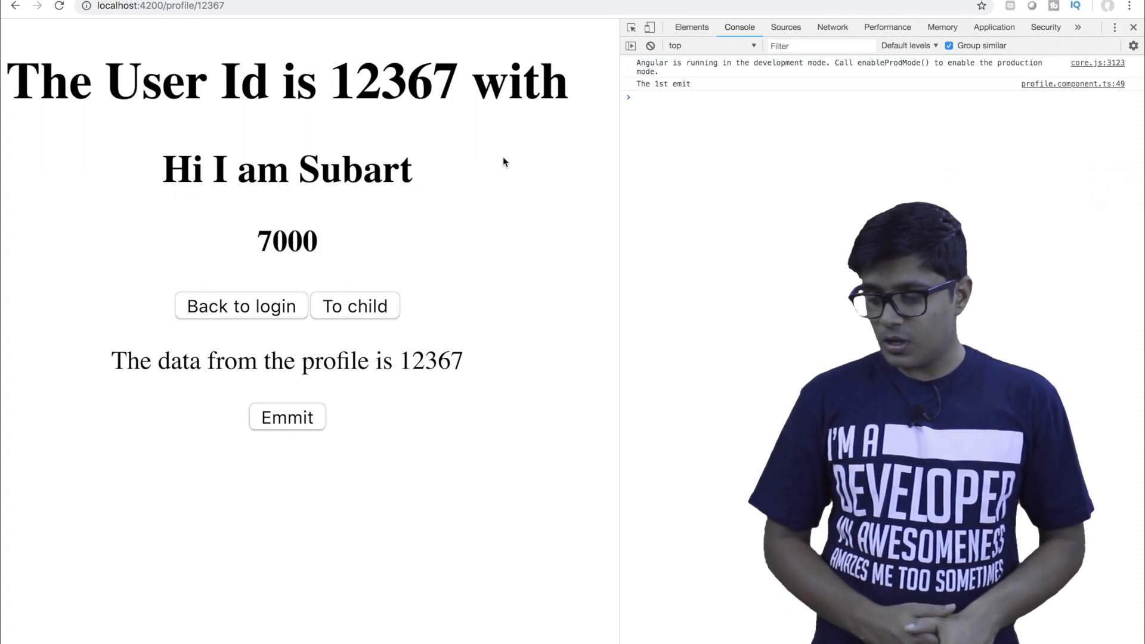
{"action": "left_click", "coordinate": [287, 417]}
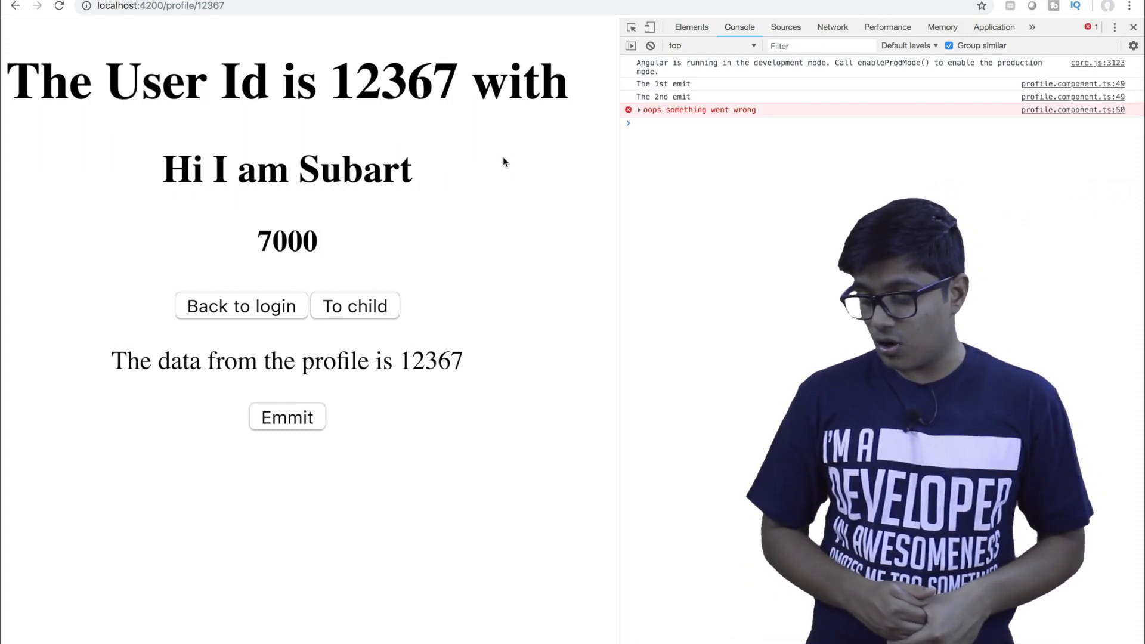